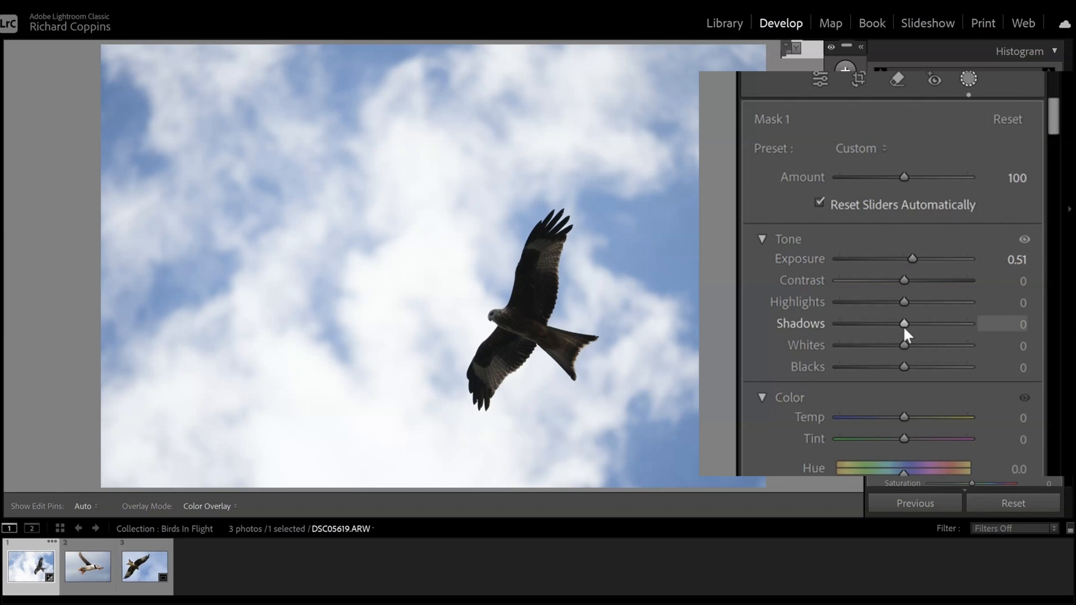
Lift the masked bird's Shadows slider to 19, keeping exposure at 0.51
drag(904, 323, 912, 324)
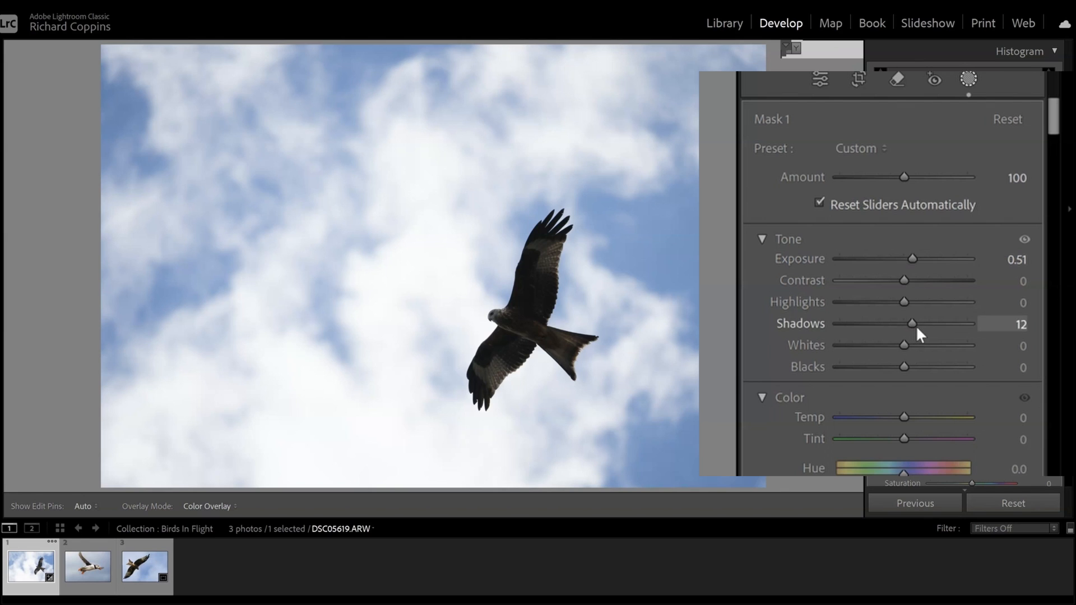
drag(911, 323, 916, 323)
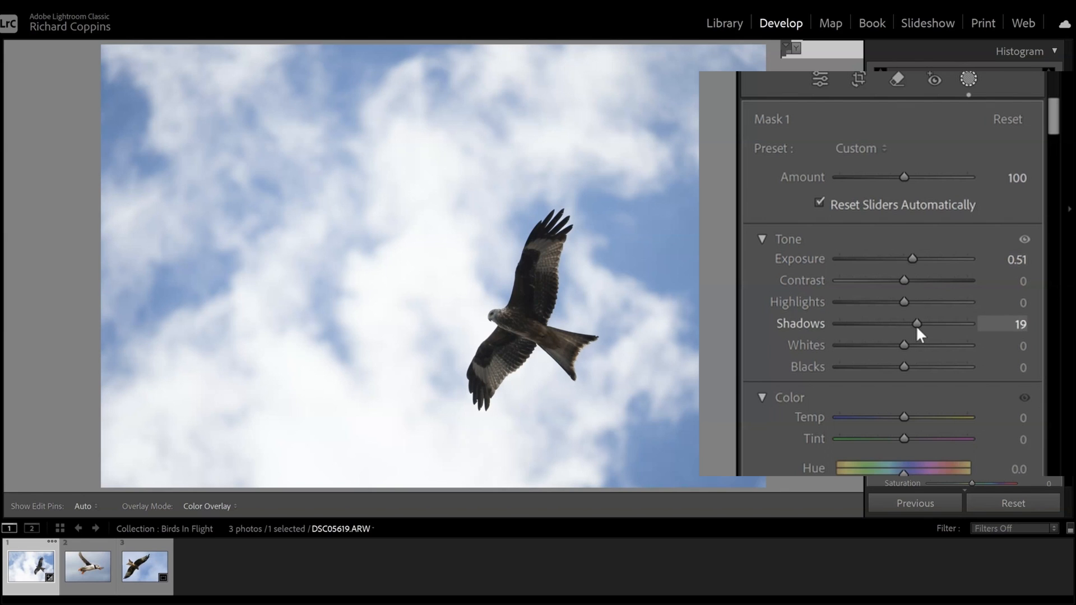